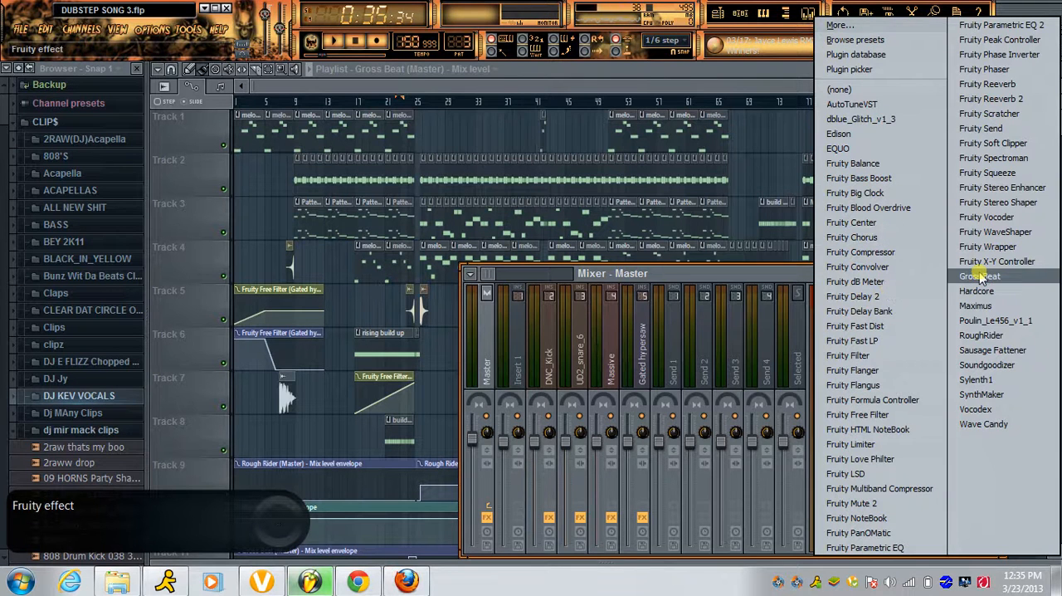
- Load Gross Beat on the master track and drag its time envelope end to mid-height
left_click(980, 275)
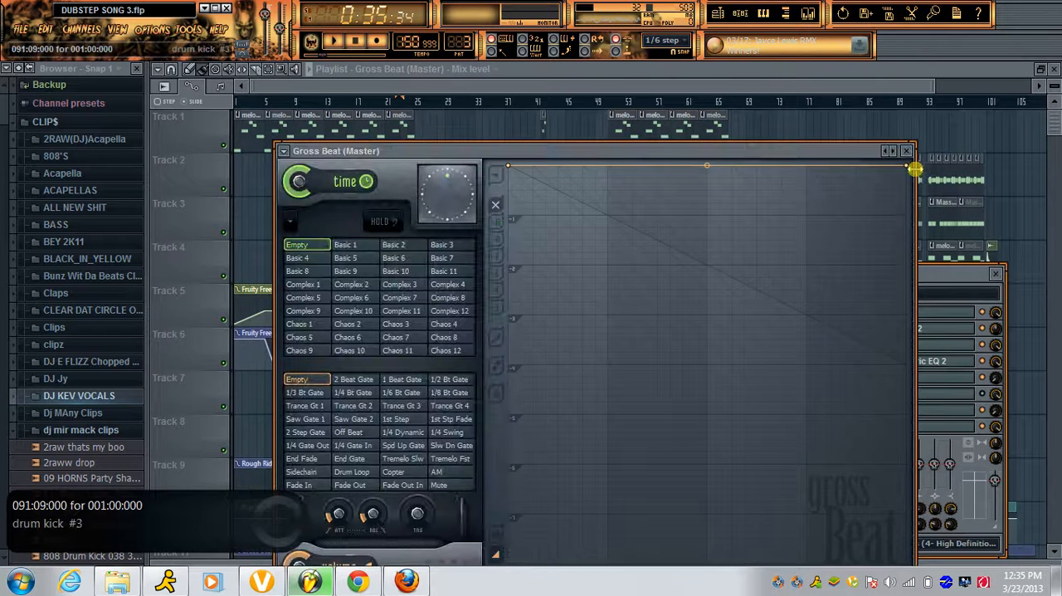
left_click_drag(913, 168, 913, 308)
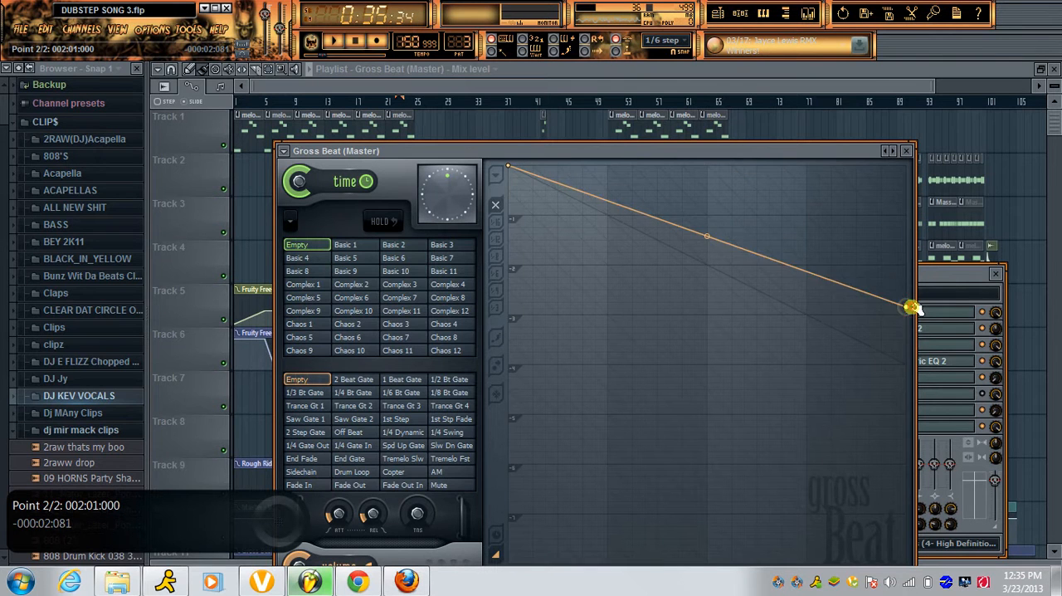
left_click_drag(913, 307, 913, 361)
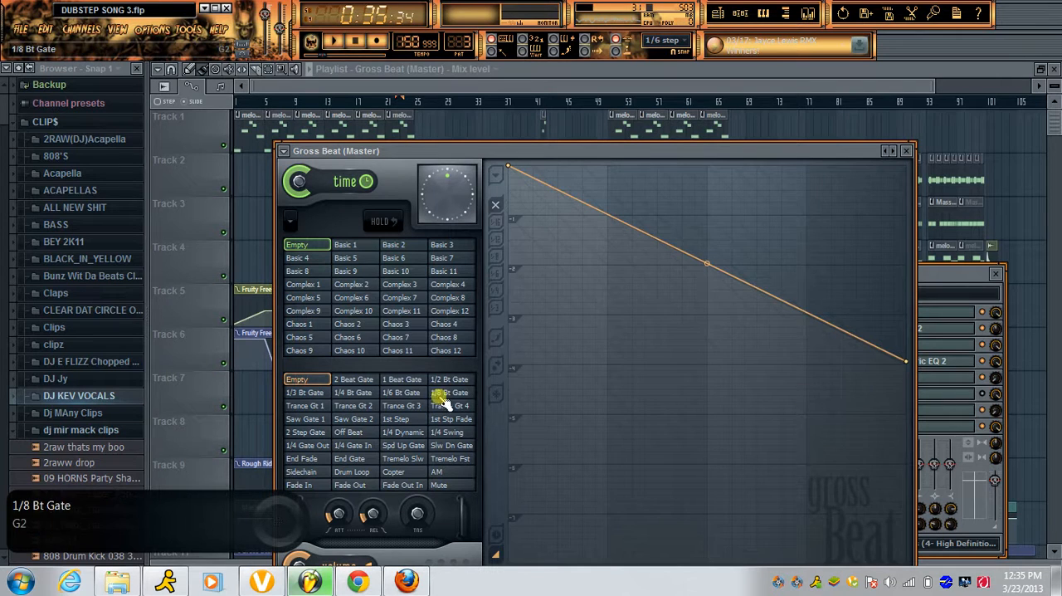
left_click(306, 406)
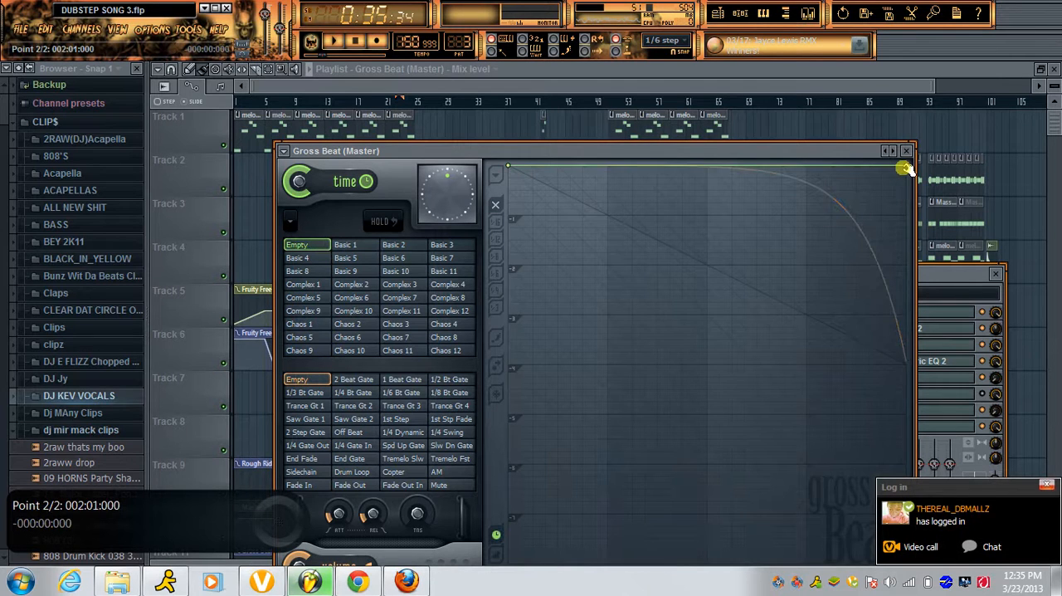
- Move the Gross Beat envelope end point up and back down, then bend it into a steep late drop
left_click_drag(905, 170, 909, 359)
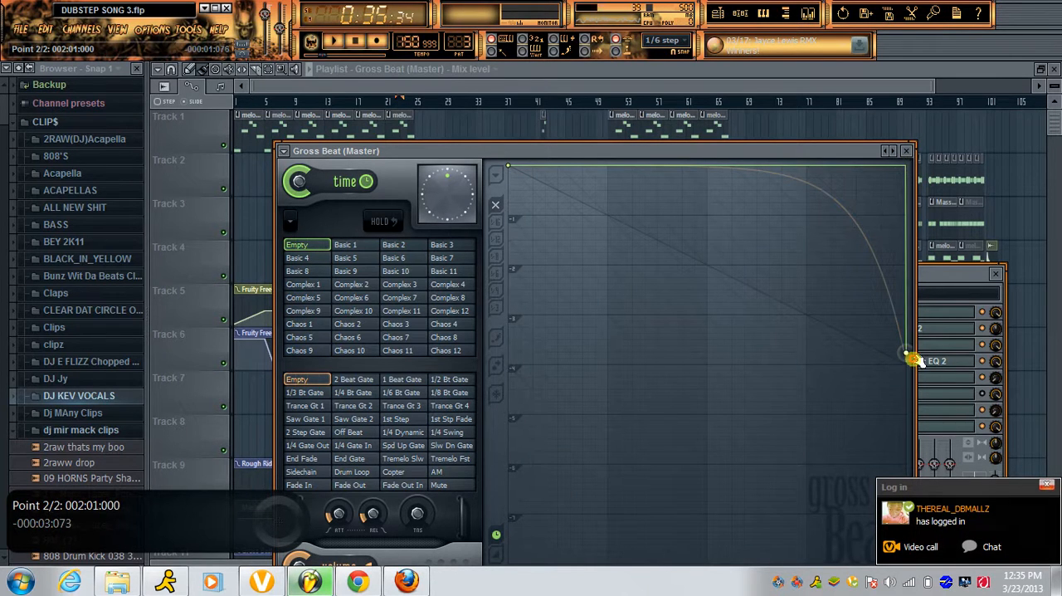
left_click_drag(904, 357, 905, 166)
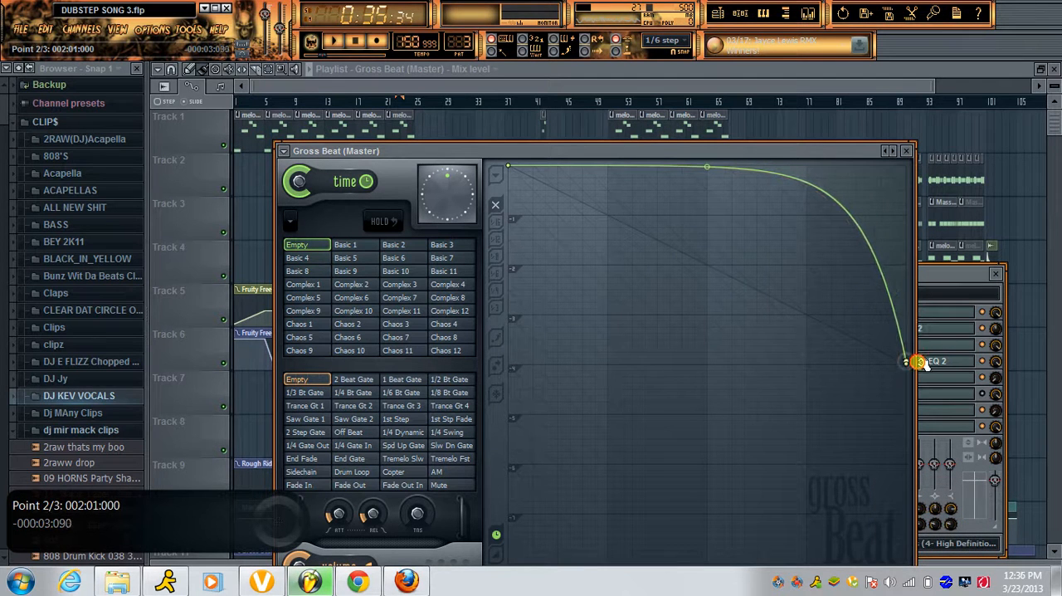
left_click_drag(917, 361, 904, 360)
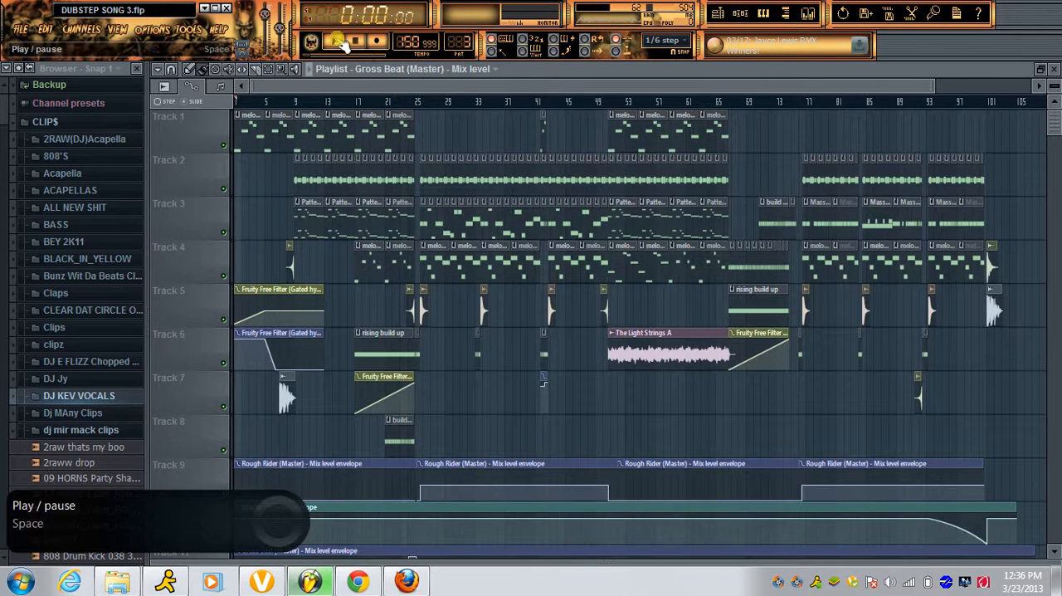
- Play the song from the transport bar to hear the Gross Beat effect
left_click(311, 41)
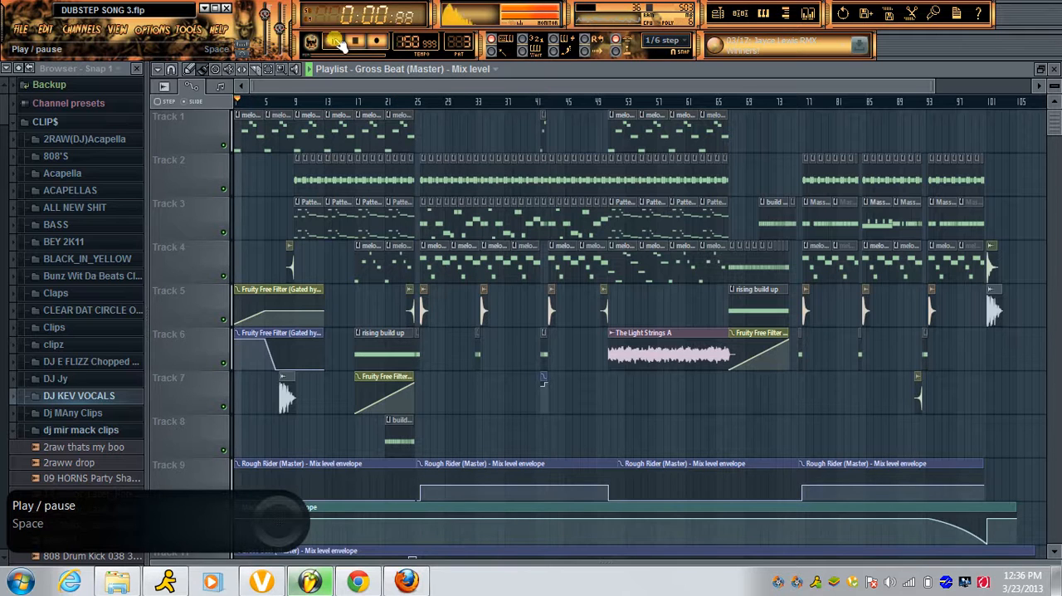
left_click(333, 41)
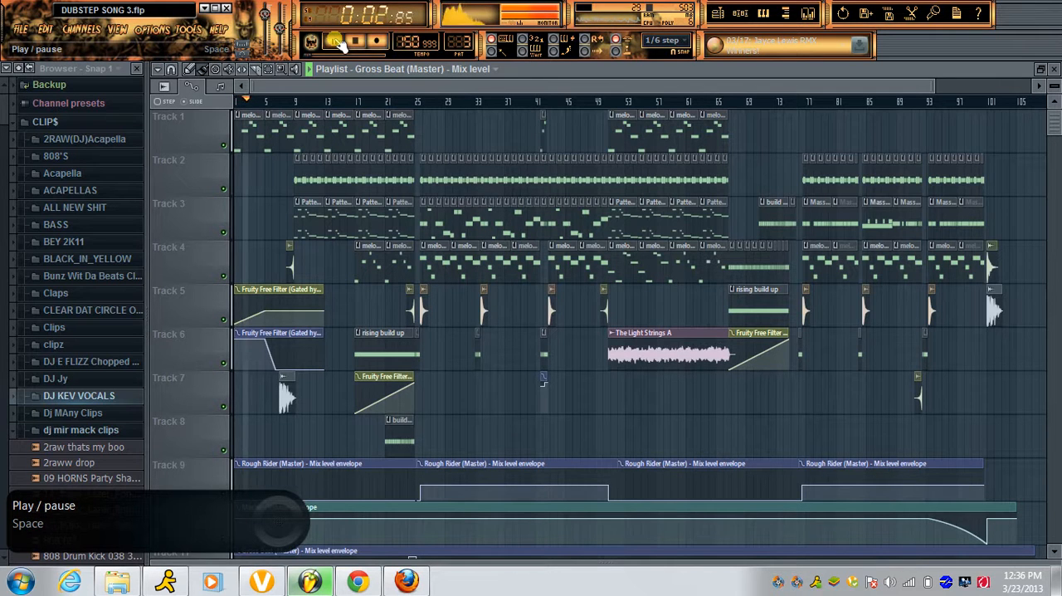
left_click(334, 42)
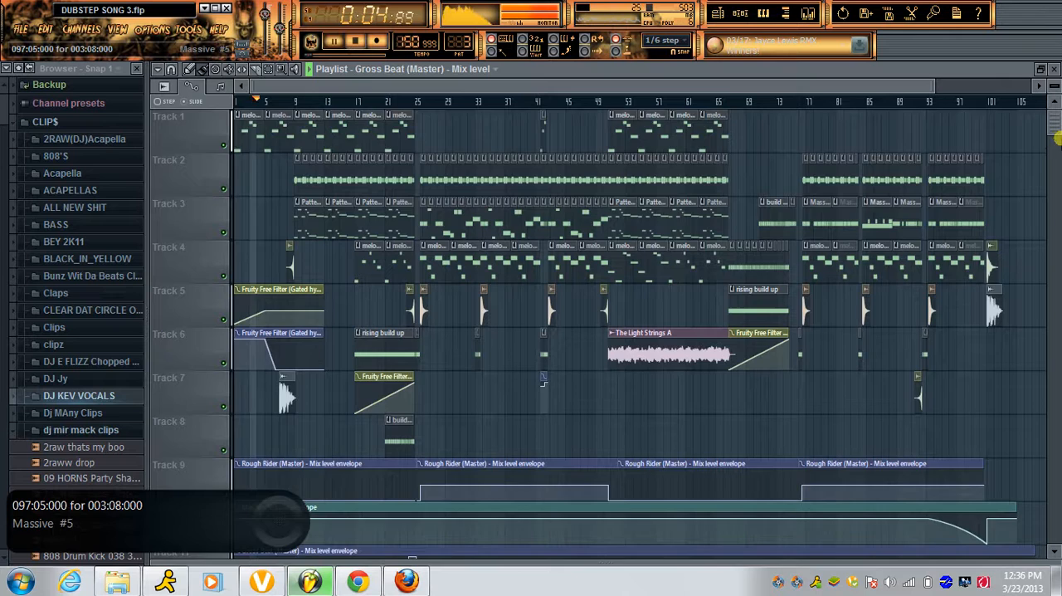
scroll("down", 3)
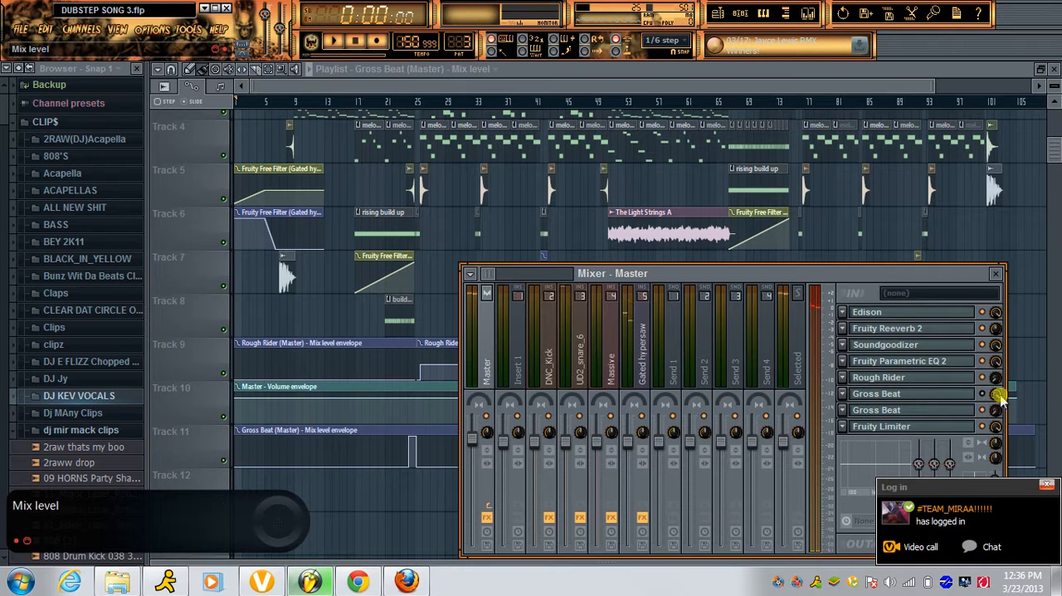
- Open the automation context menu on Gross Beat's mix level knob in the master mixer
right_click(984, 394)
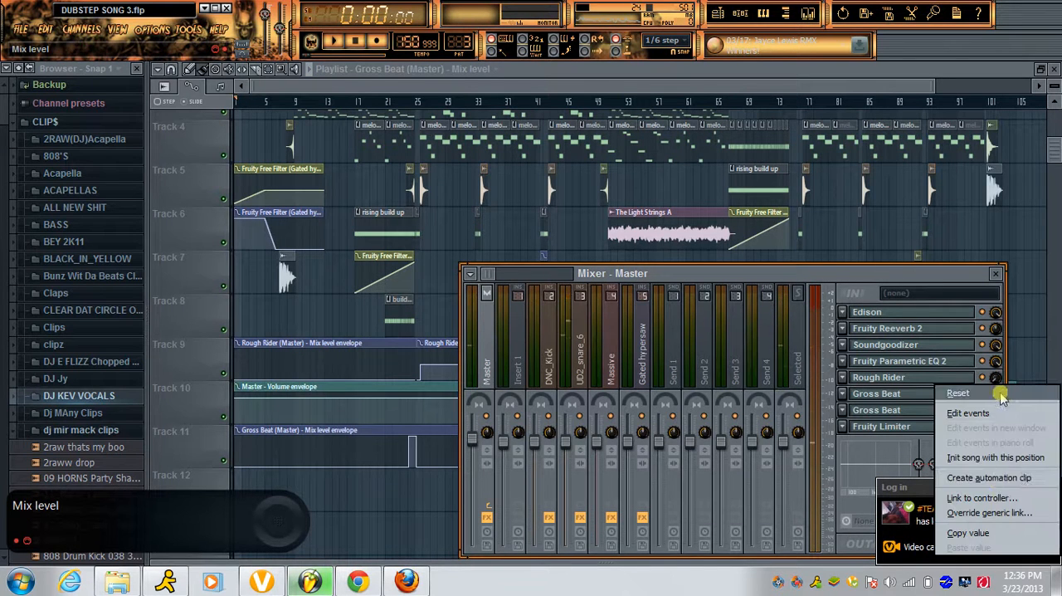
mouse_move(990, 478)
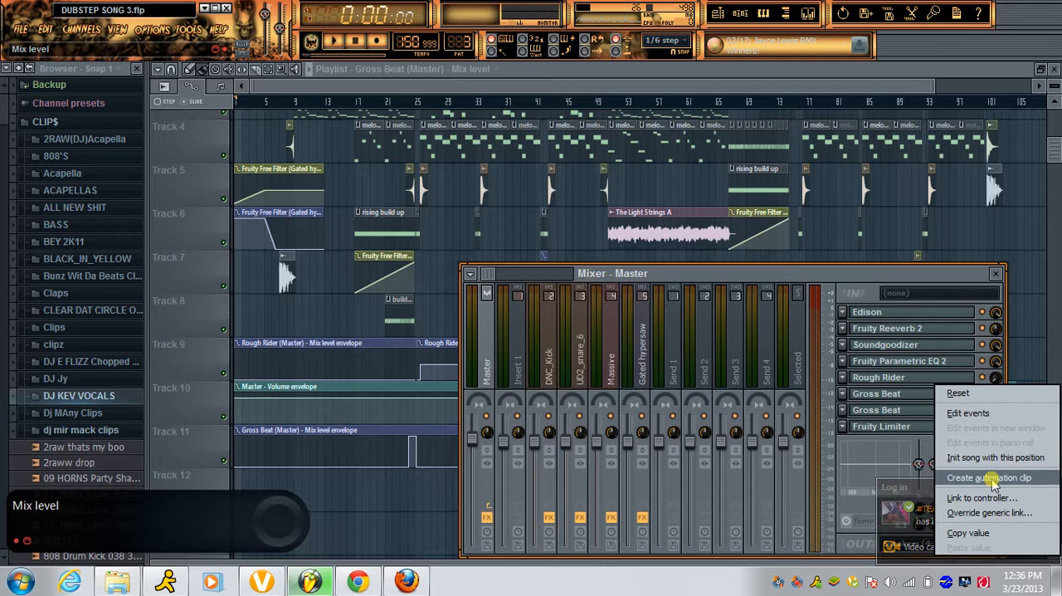